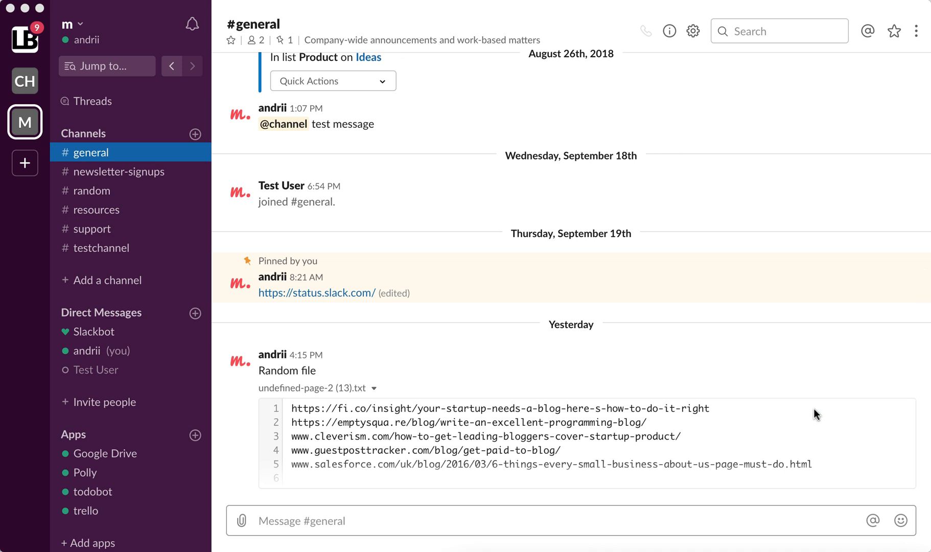
{"action": "mouse_move", "coordinate": [130, 23]}
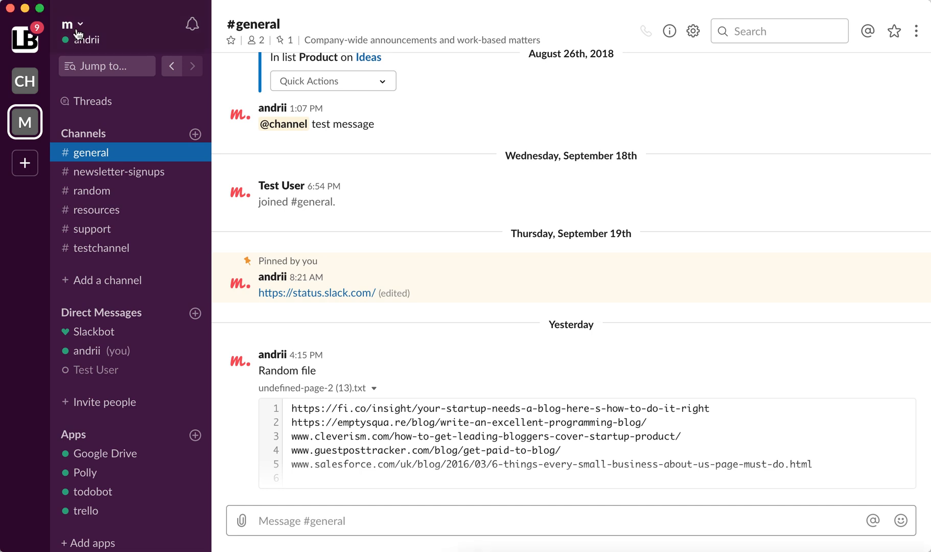
Open the workspace menu for the 'm' workspace from the sidebar name dropdown.
{"action": "left_click", "coordinate": [71, 24]}
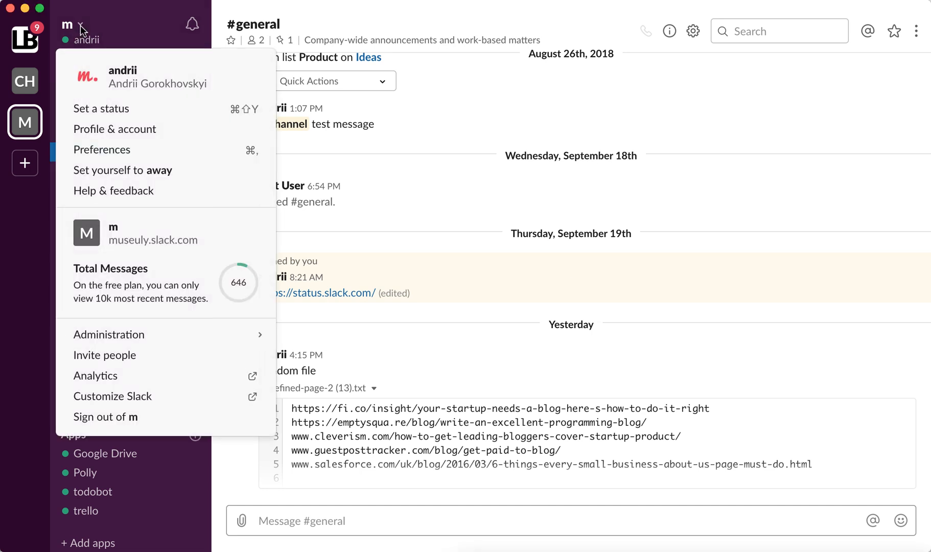
{"action": "mouse_move", "coordinate": [95, 376]}
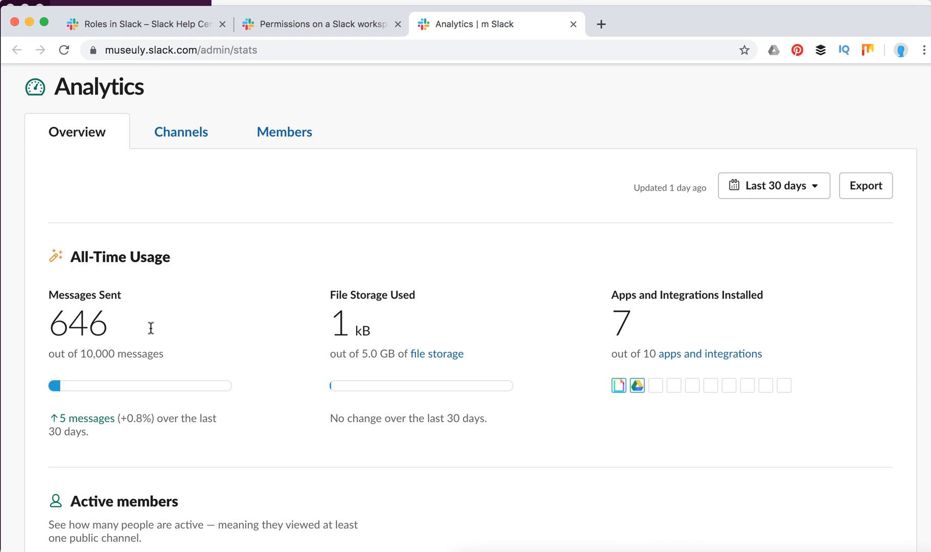
Scroll through the Overview stats and switch the Active members chart to Daily.
{"action": "scroll", "scroll_direction": "down", "scroll_amount": 3}
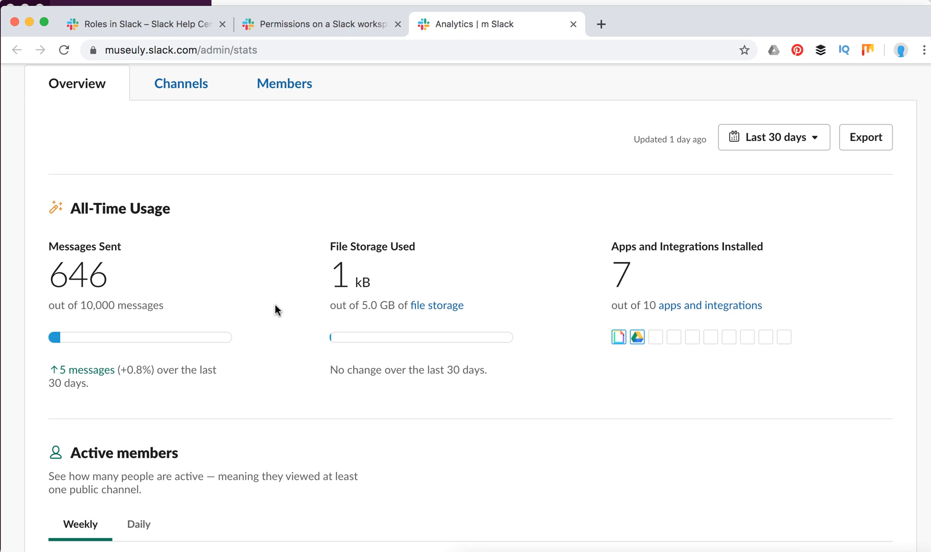
{"action": "mouse_move", "coordinate": [326, 289]}
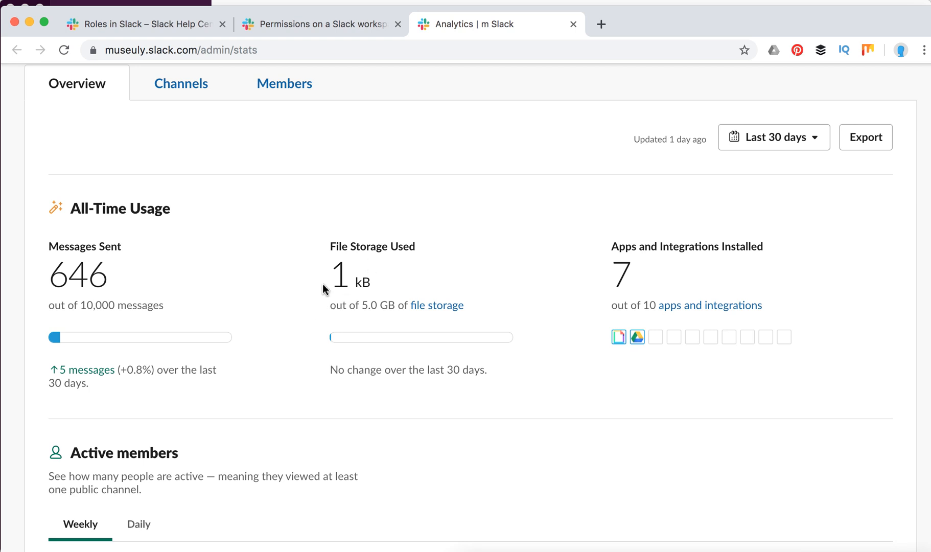
{"action": "scroll", "scroll_direction": "down", "scroll_amount": 3}
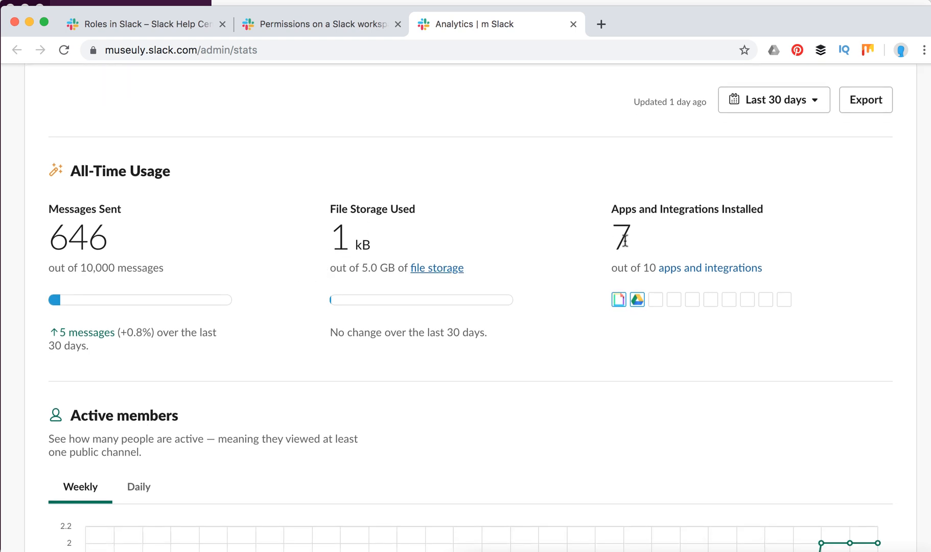
{"action": "scroll", "scroll_direction": "down", "scroll_amount": 3}
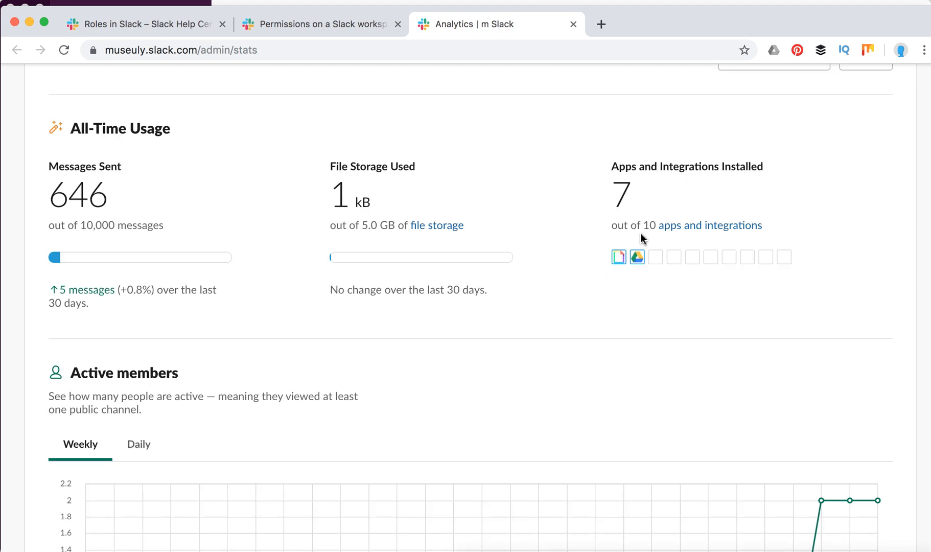
{"action": "scroll", "scroll_direction": "down", "scroll_amount": 3}
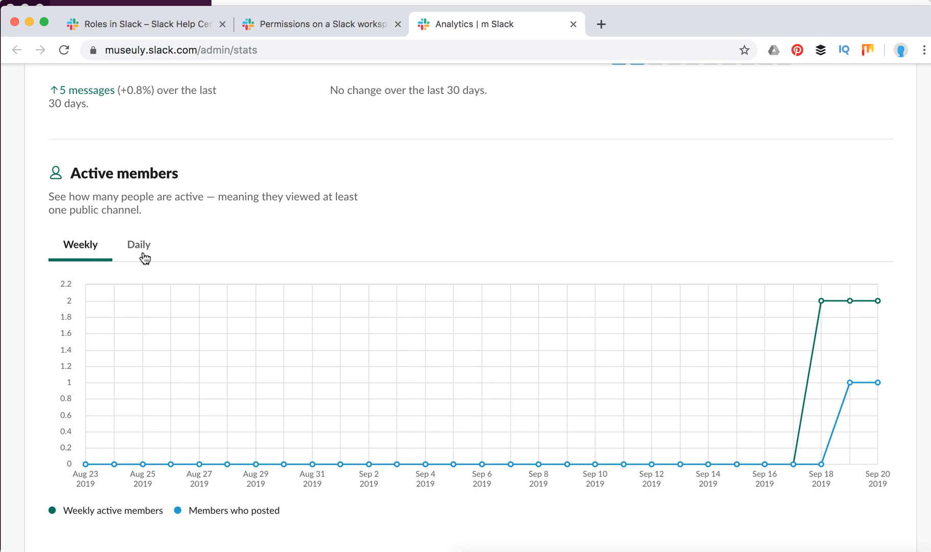
{"action": "left_click", "coordinate": [139, 244]}
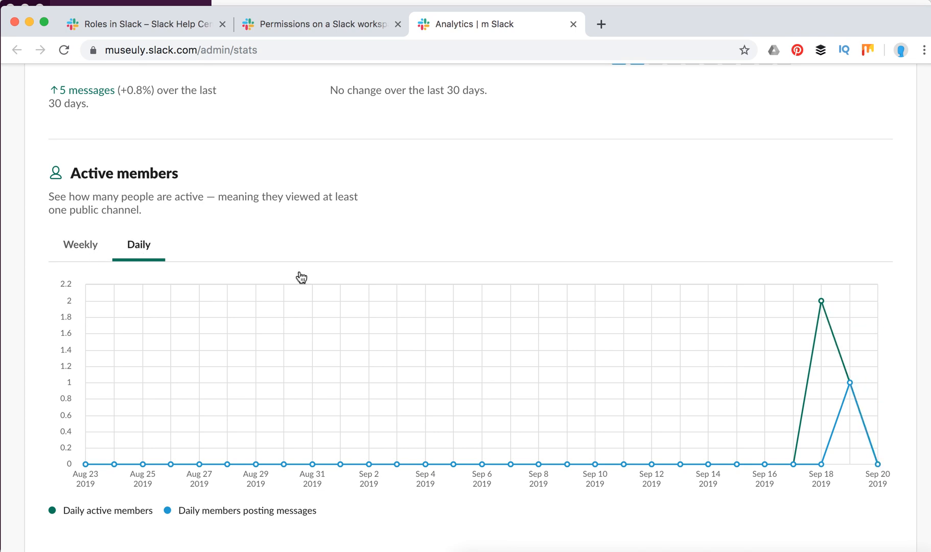
Scroll the rest of the Overview, then view the Channels table of 7 public channels.
{"action": "scroll", "scroll_direction": "down", "scroll_amount": 3}
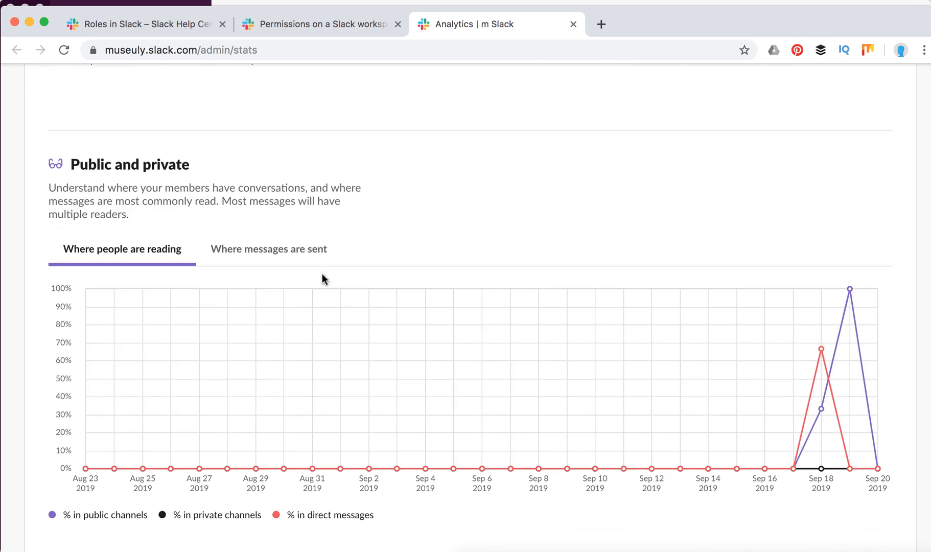
{"action": "scroll", "scroll_direction": "down", "scroll_amount": 3}
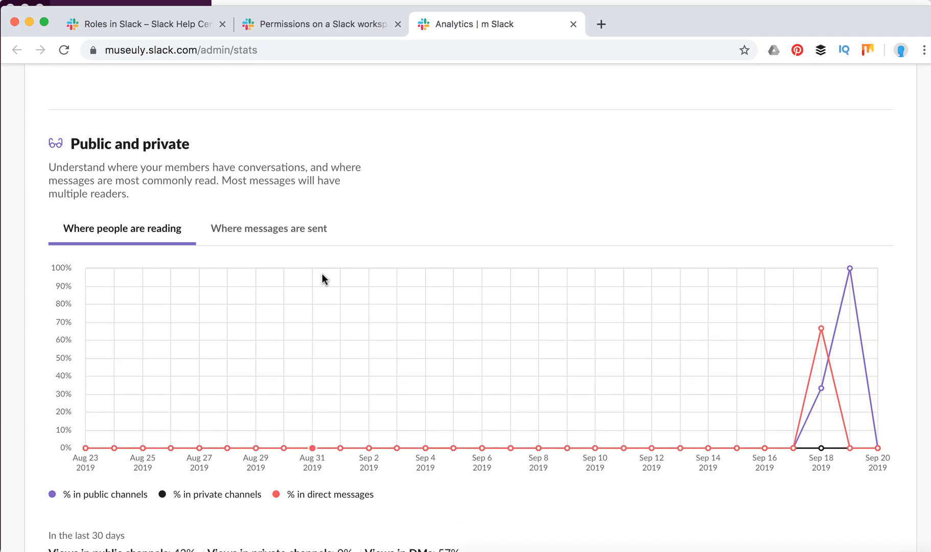
{"action": "scroll", "scroll_direction": "down", "scroll_amount": 3}
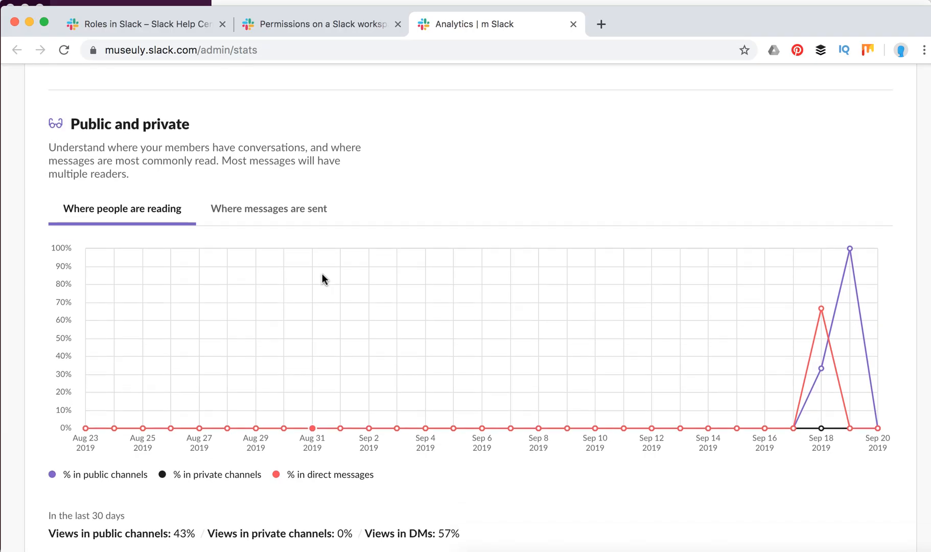
{"action": "scroll", "scroll_direction": "down", "scroll_amount": 3}
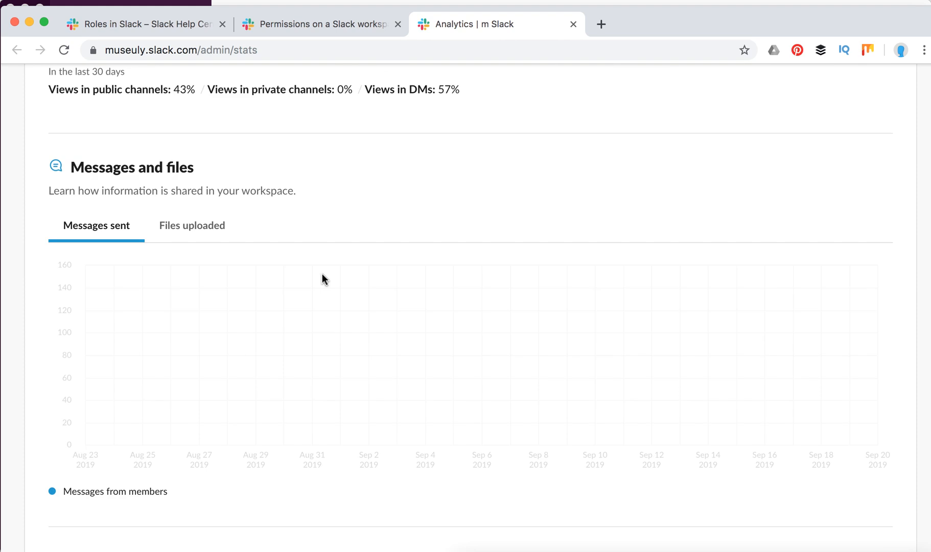
{"action": "scroll", "scroll_direction": "down", "scroll_amount": 3}
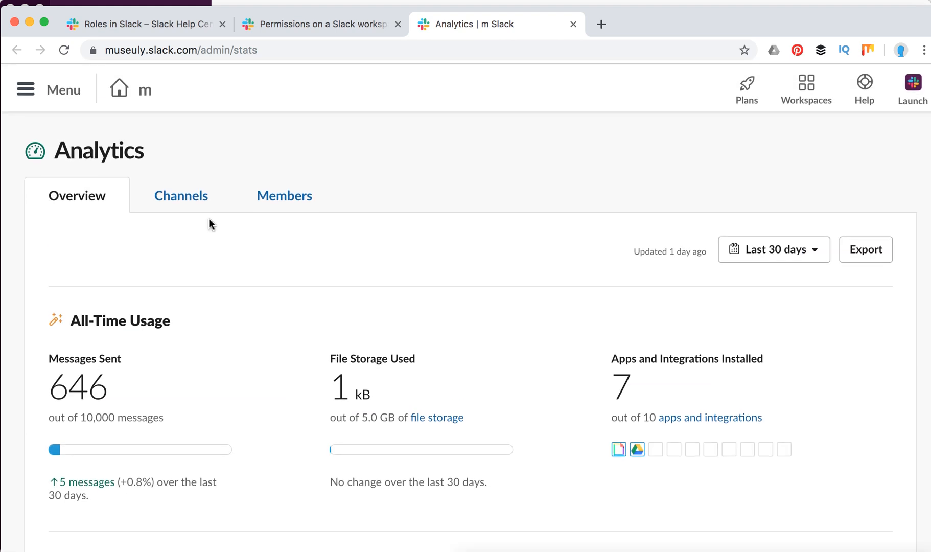
{"action": "left_click", "coordinate": [180, 194]}
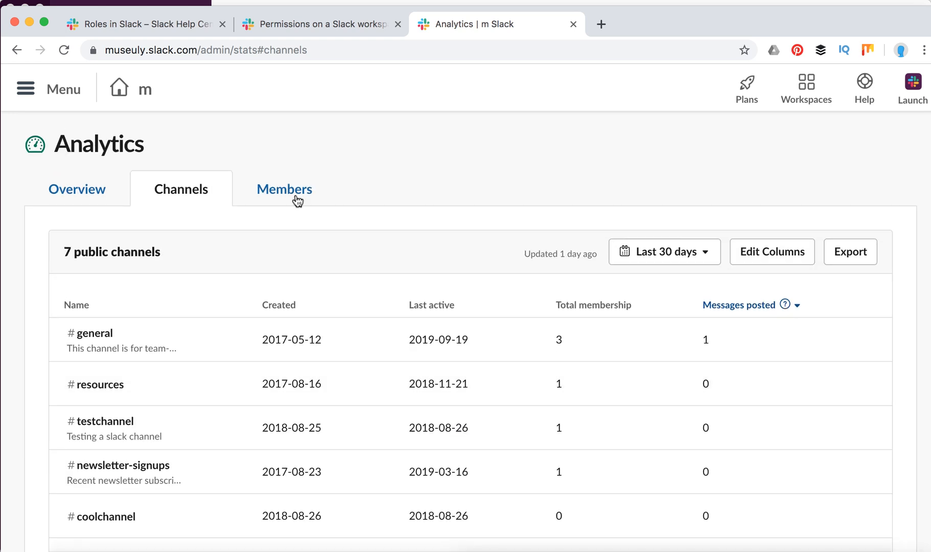
Show the Members table of 2 members and open its column options (Email, Account created).
{"action": "left_click", "coordinate": [283, 189]}
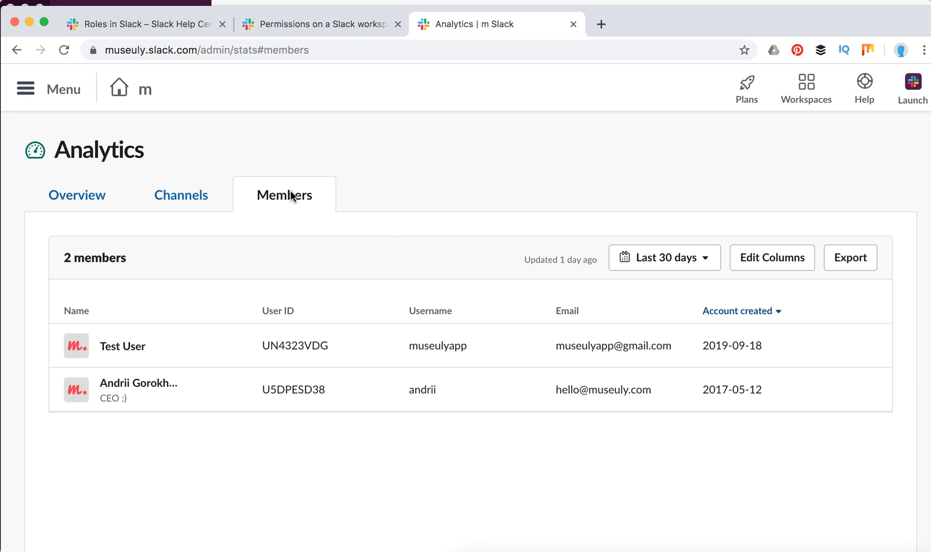
{"action": "mouse_move", "coordinate": [199, 174]}
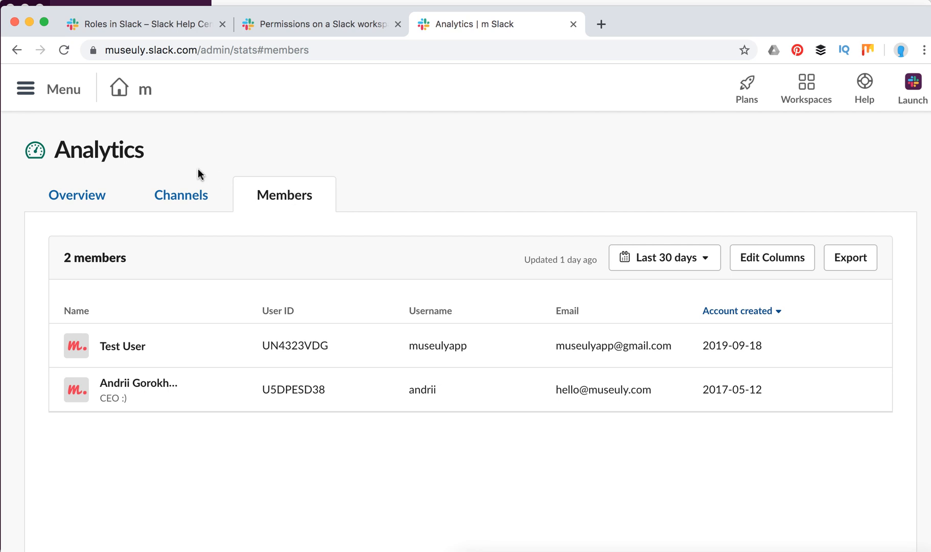
{"action": "mouse_move", "coordinate": [180, 195]}
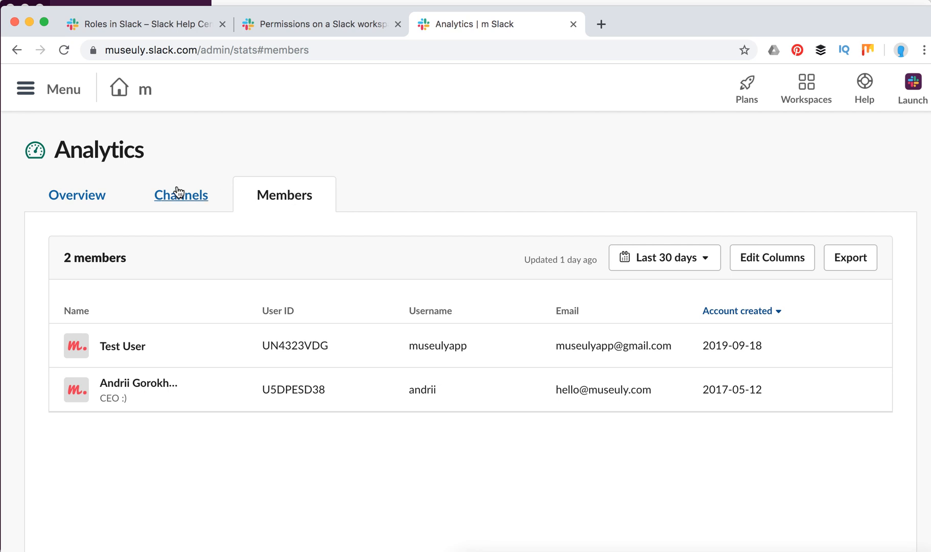
{"action": "left_click", "coordinate": [180, 194]}
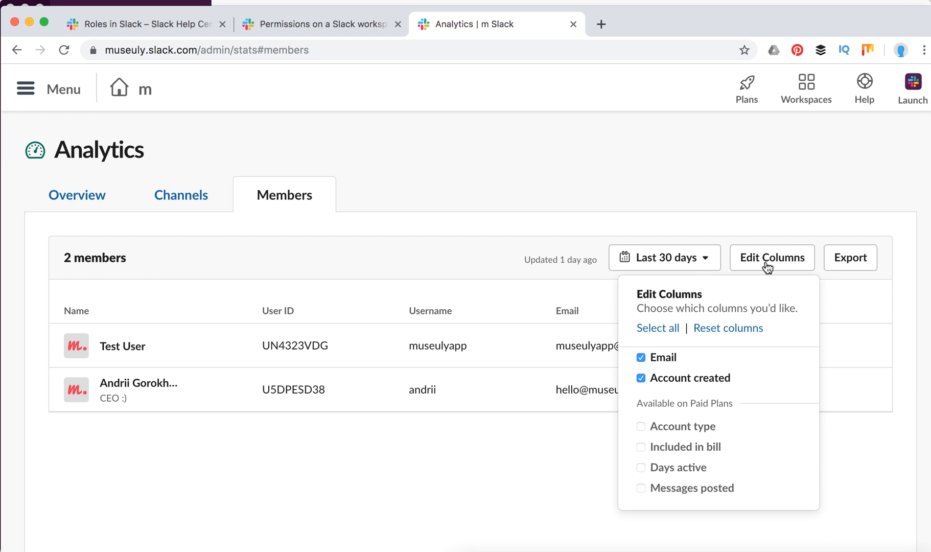
{"action": "mouse_move", "coordinate": [646, 440]}
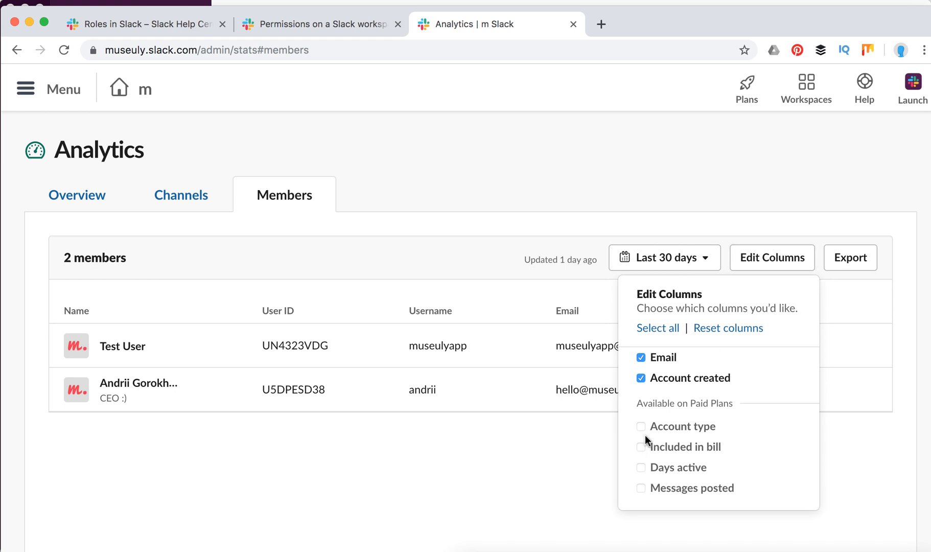
{"action": "mouse_move", "coordinate": [646, 494]}
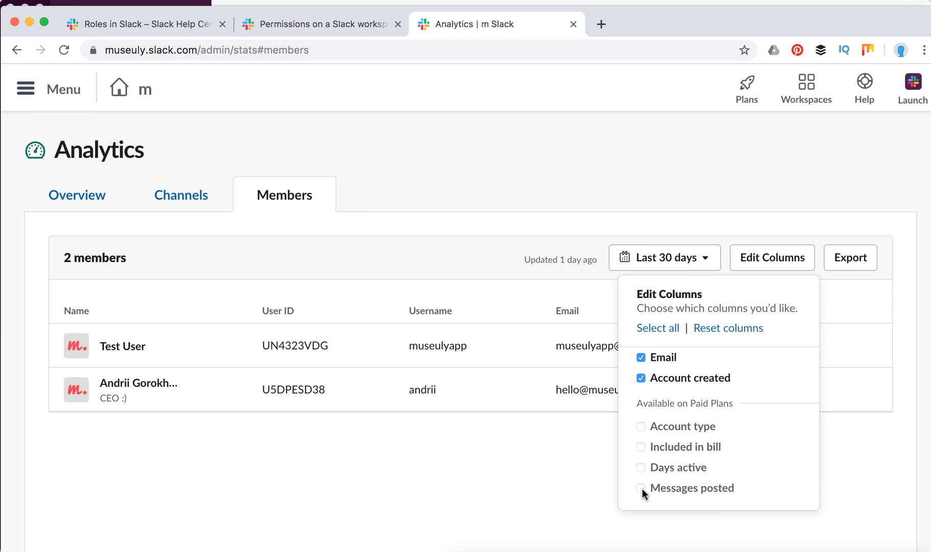
{"action": "mouse_move", "coordinate": [642, 485]}
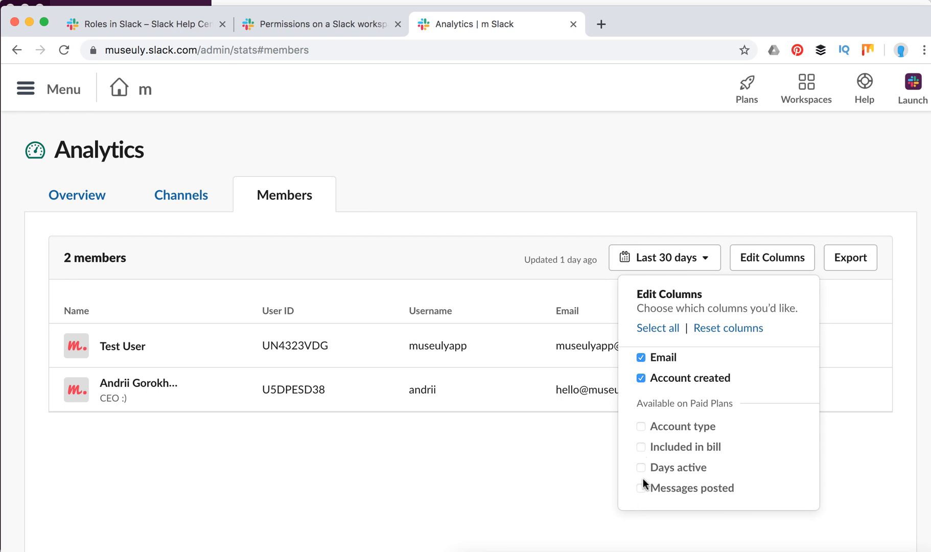
{"action": "mouse_move", "coordinate": [644, 493]}
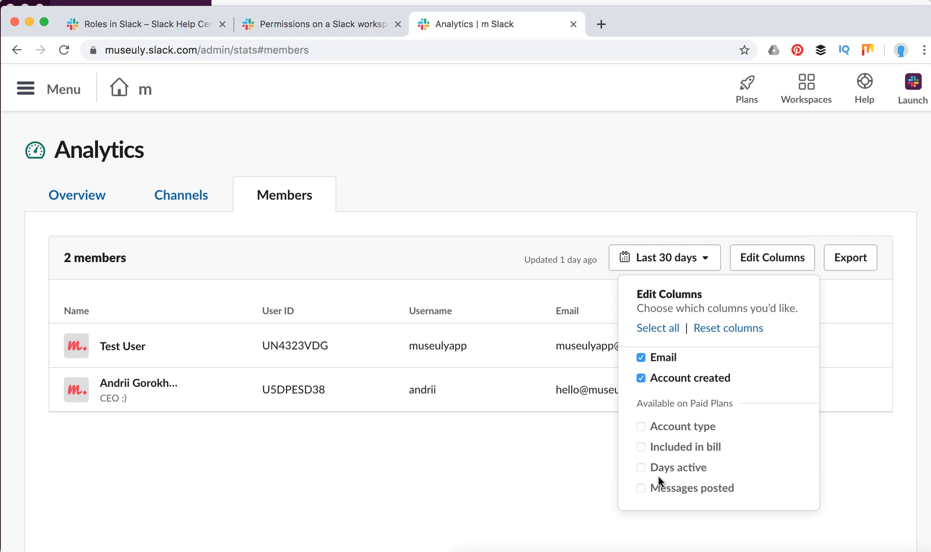
{"action": "mouse_move", "coordinate": [665, 444]}
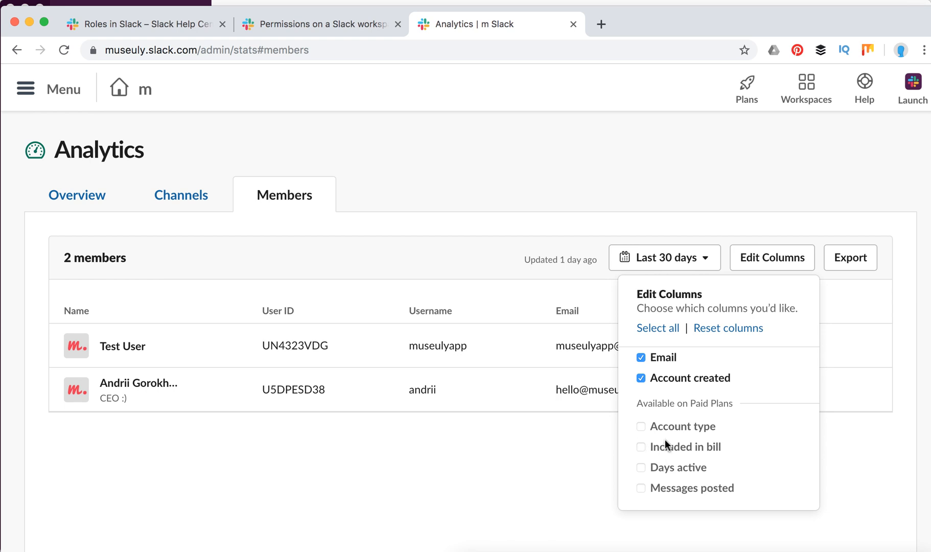
{"action": "mouse_move", "coordinate": [577, 416]}
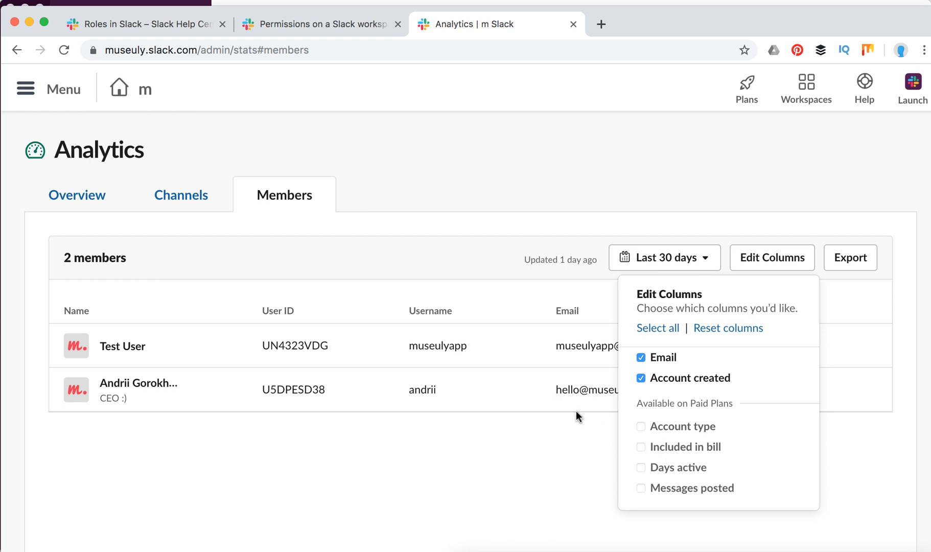
Scroll through the 7 public channels table, then return to the Analytics Overview.
{"action": "left_click", "coordinate": [180, 194]}
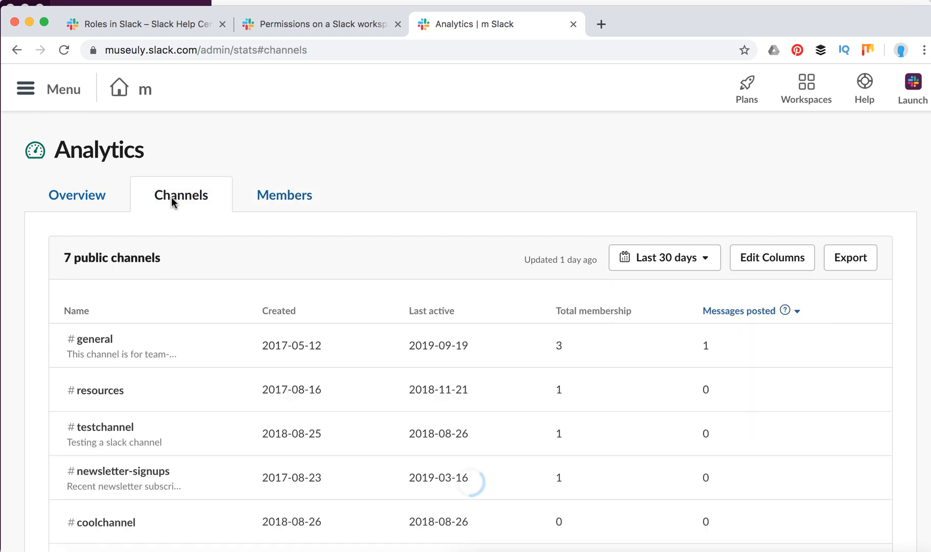
{"action": "scroll", "scroll_direction": "down", "scroll_amount": 3}
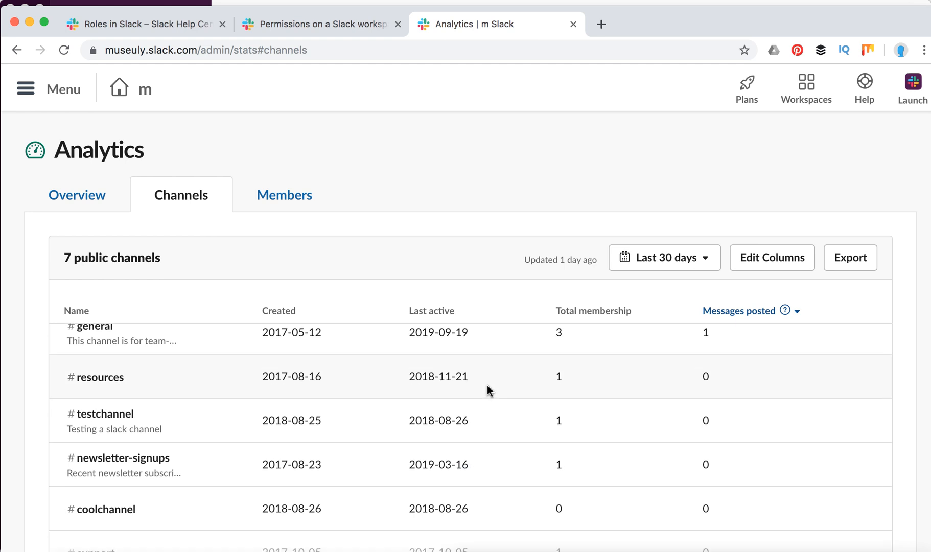
{"action": "scroll", "scroll_direction": "down", "scroll_amount": 3}
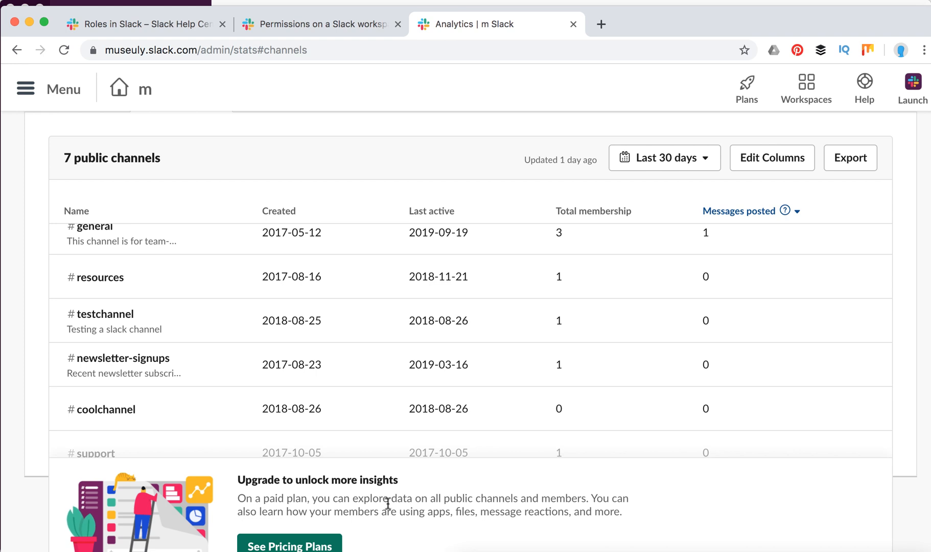
{"action": "mouse_move", "coordinate": [612, 497]}
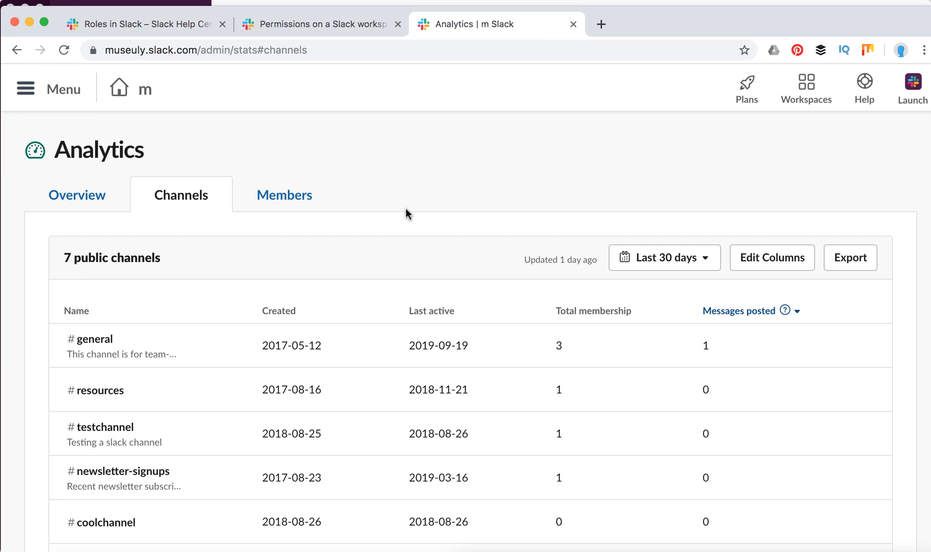
{"action": "left_click", "coordinate": [77, 195]}
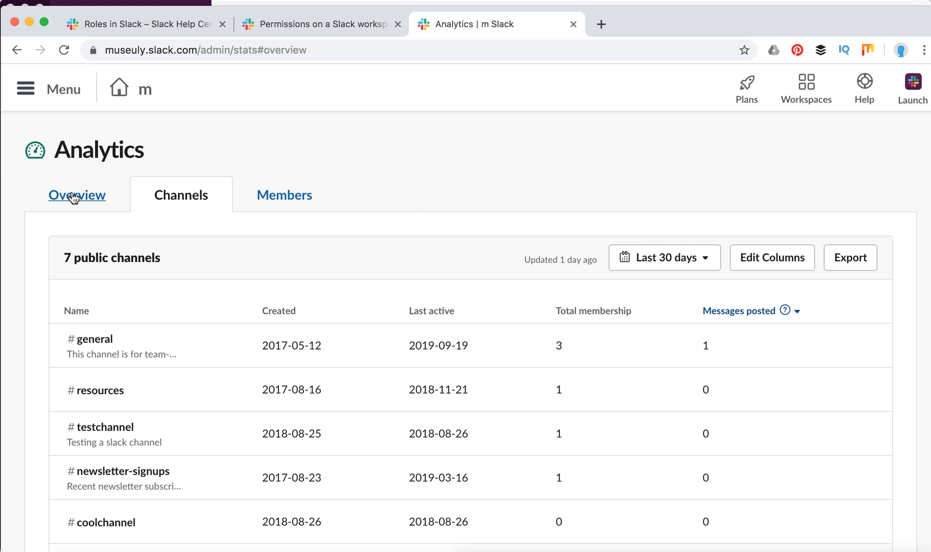